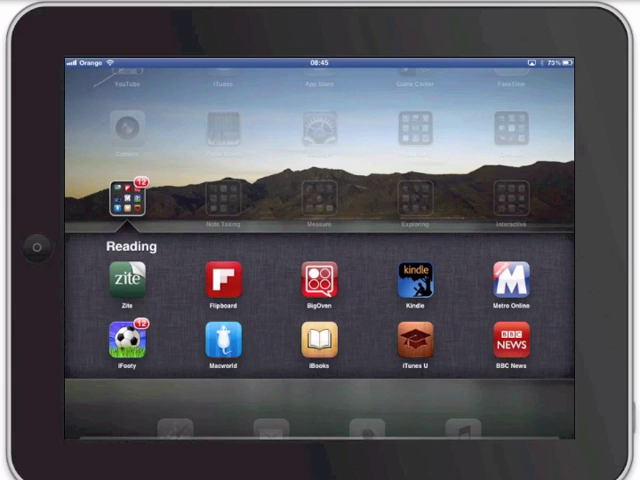
Launch iTunes U from the Reading folder to show its course shelf
left_click(414, 344)
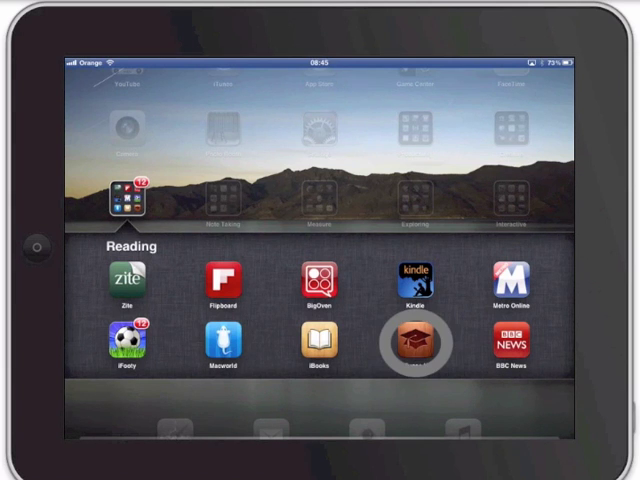
left_click(416, 340)
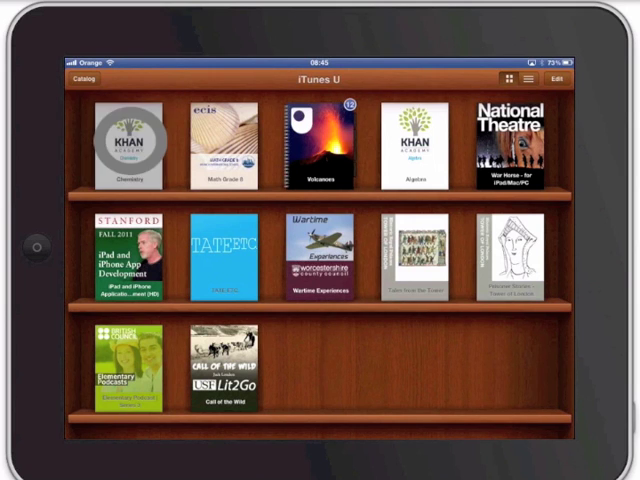
Play the Khan Academy Chemistry 'Ionic, Covalent, and Metallic Bonds' video, pause it and return to the course
left_click(130, 144)
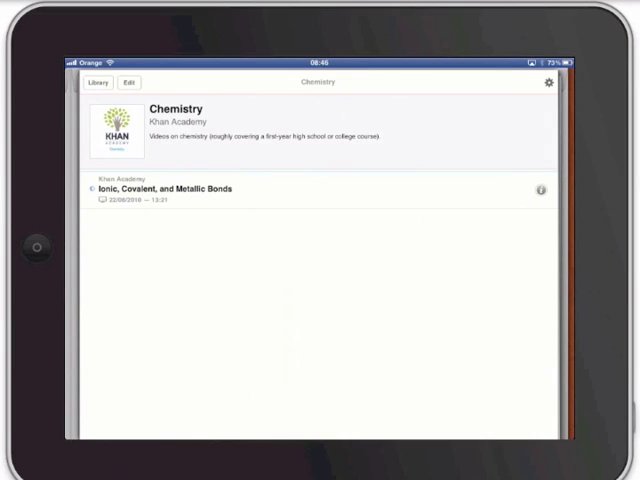
left_click(130, 190)
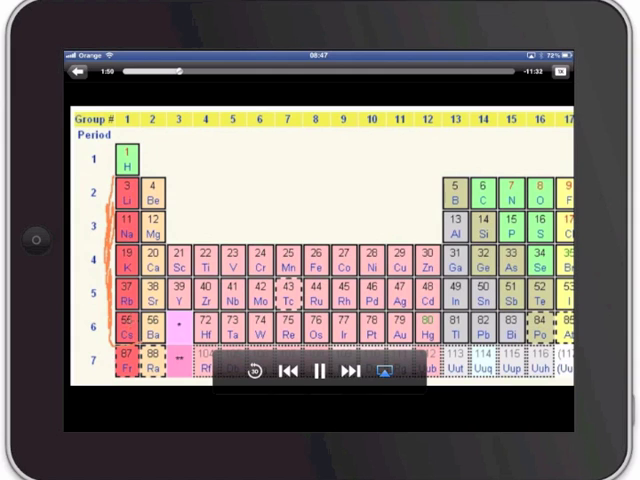
left_click(320, 372)
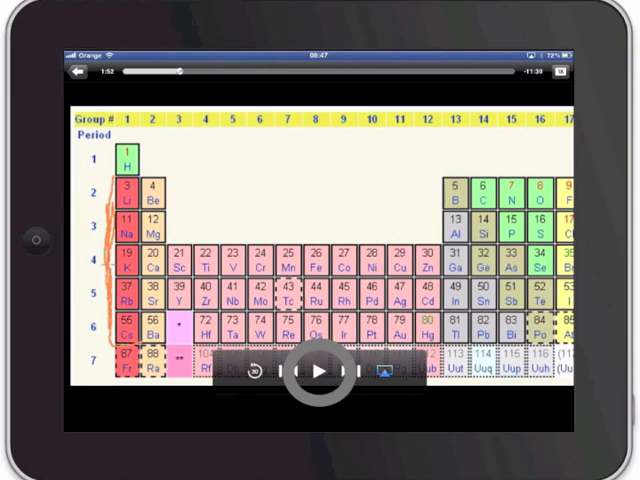
left_click(80, 72)
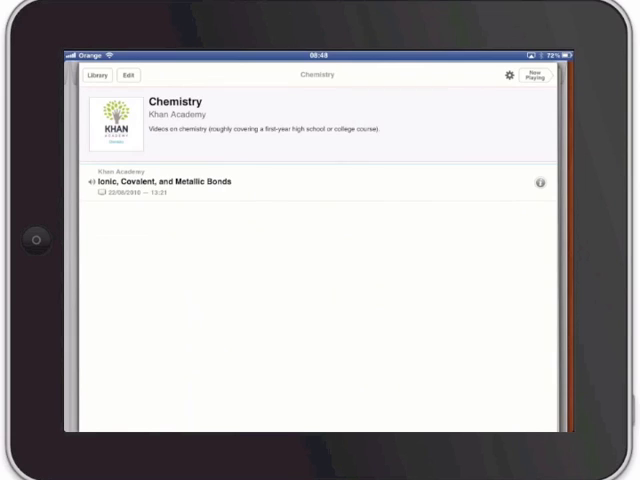
Leave iTunes U and open the CK-12 Chemistry, Volume 1 book in iBooks at its contents
left_click(96, 74)
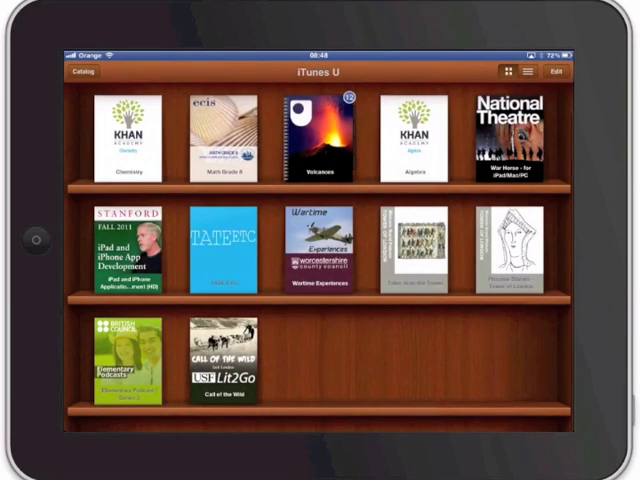
key("home")
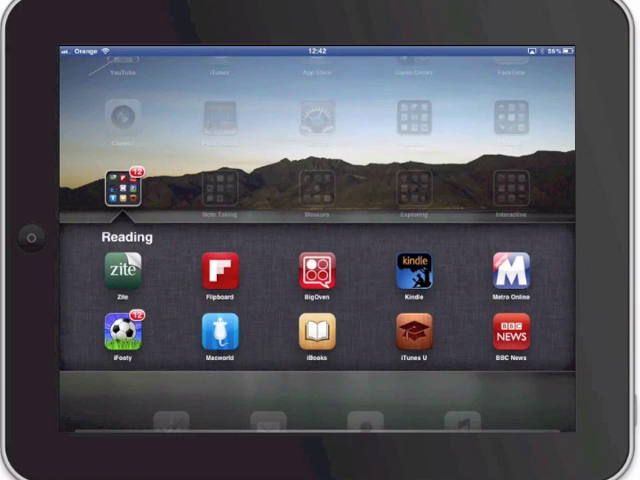
left_click(318, 340)
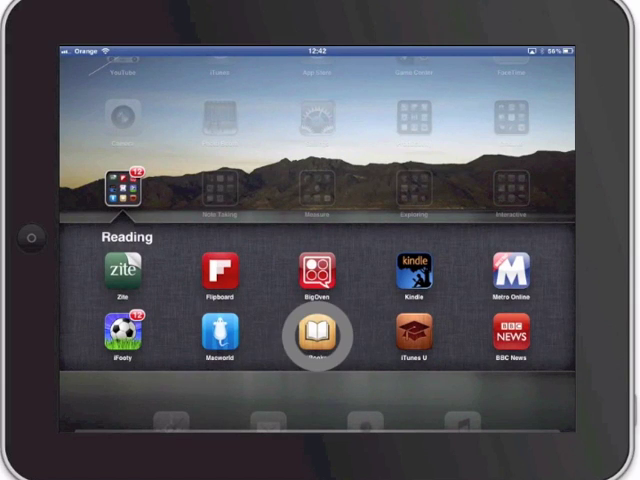
left_click(320, 334)
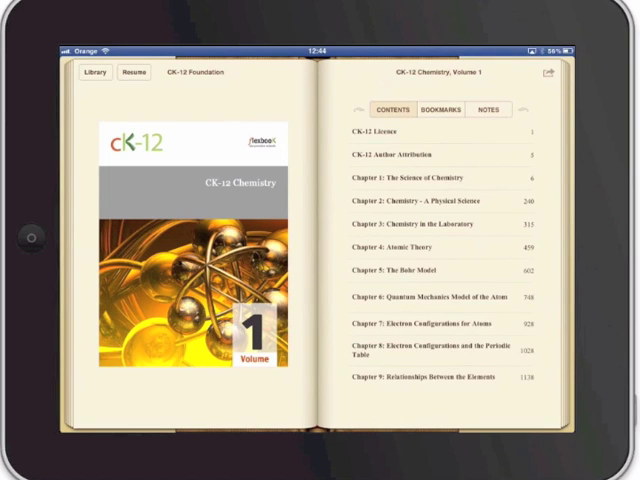
Browse further down the book's contents, then open the home screen's Exploring folder
scroll("down", 3)
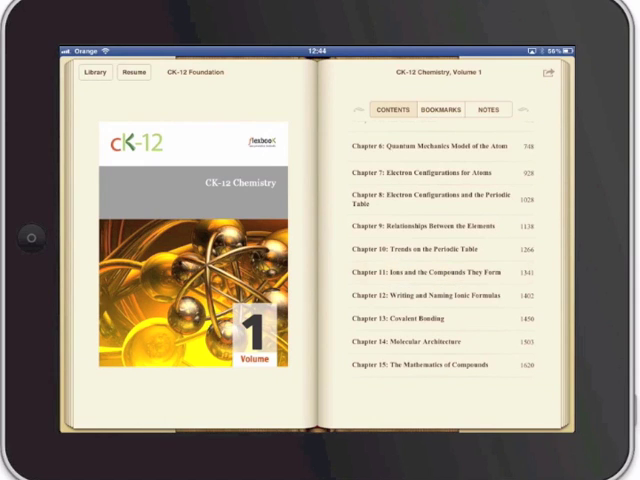
left_click(424, 268)
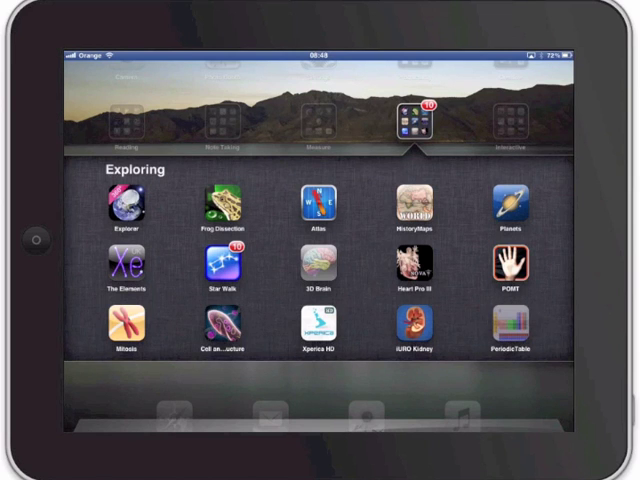
View Chlorine's element details in the Periodic Table app and return to the home screen
left_click(516, 324)
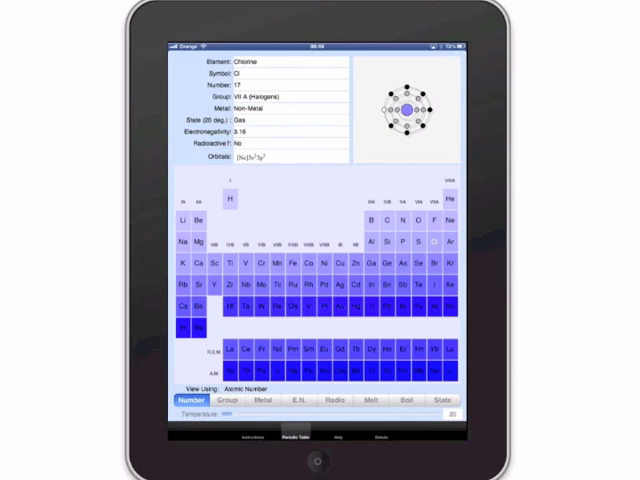
left_click(180, 242)
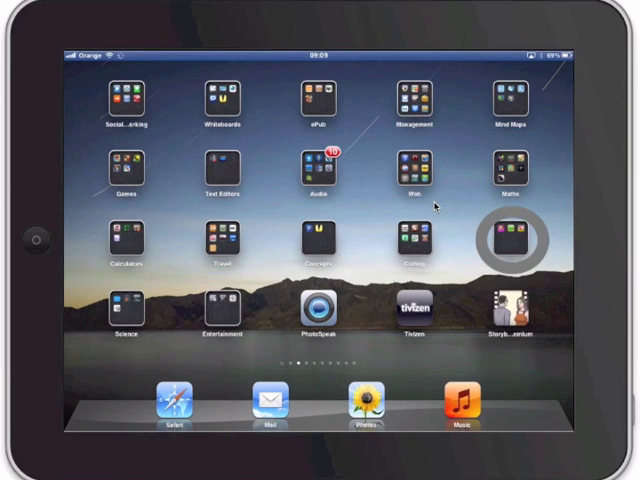
Create a new animation named 'Ionic bonding' and start editing its blank canvas
left_click(504, 240)
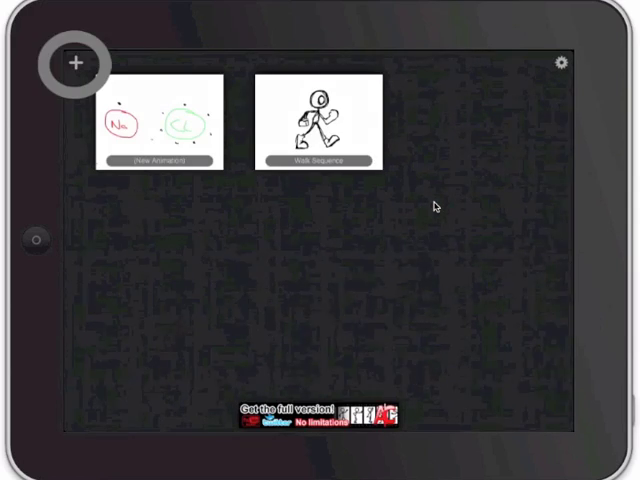
left_click(76, 62)
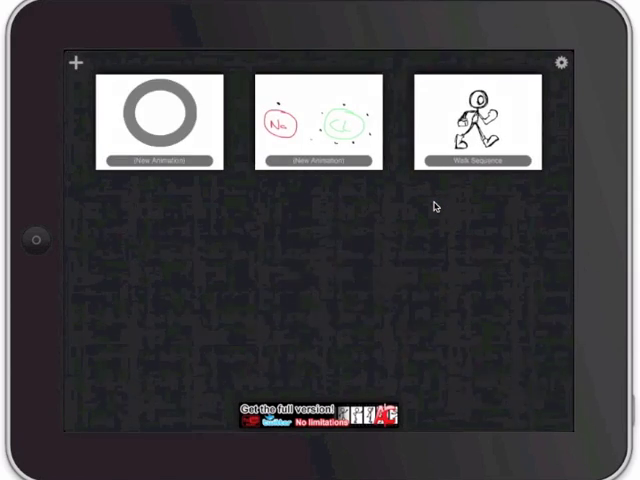
left_click(156, 118)
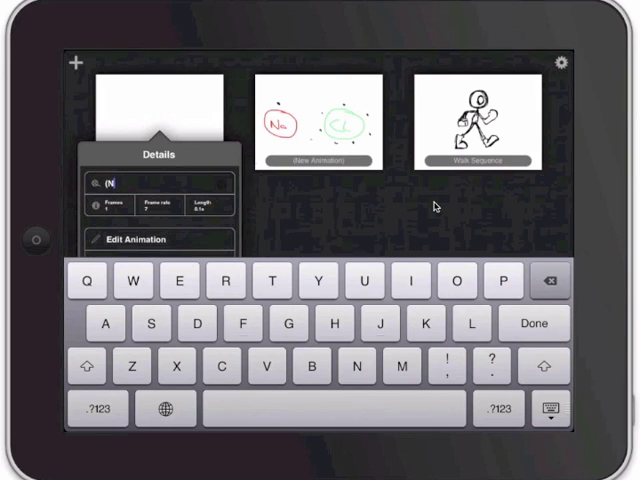
type("onic bonding")
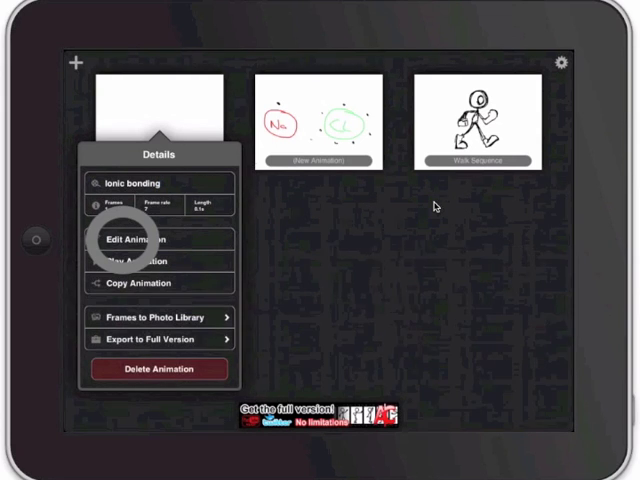
left_click(140, 240)
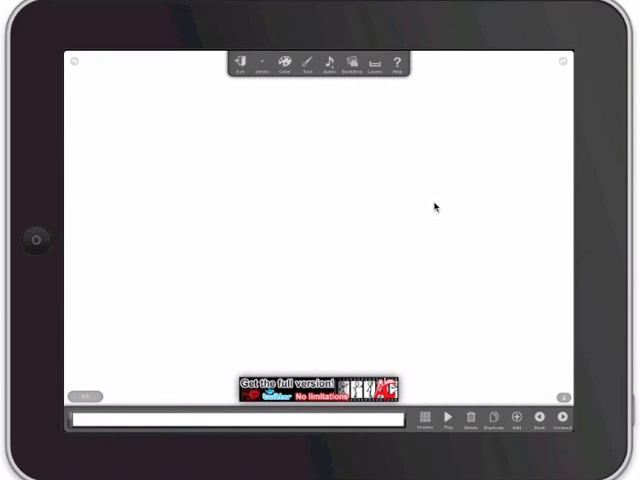
Draw a green Na circle, then a red Cl circle ringed with black electron dots
left_click(312, 64)
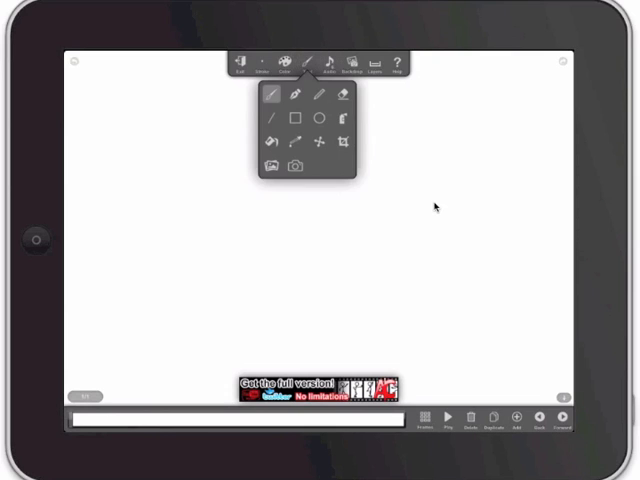
left_click(292, 62)
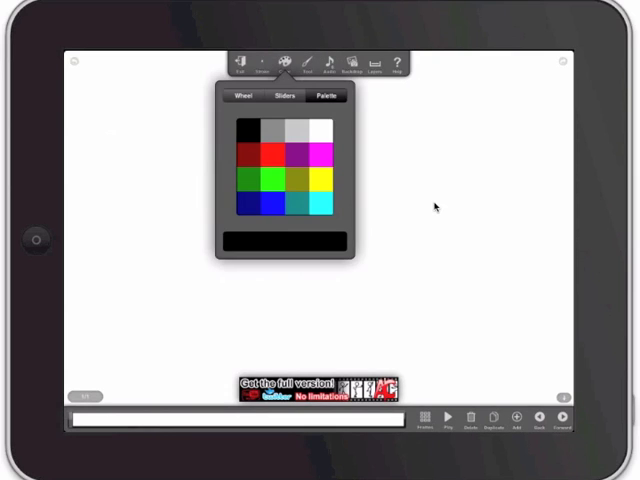
left_click(268, 180)
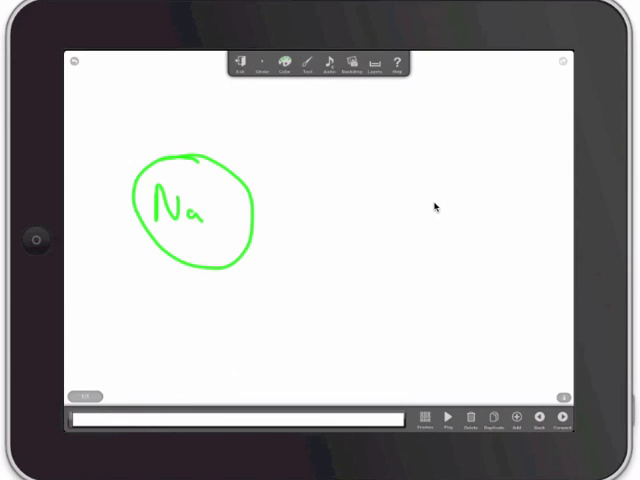
left_click(286, 62)
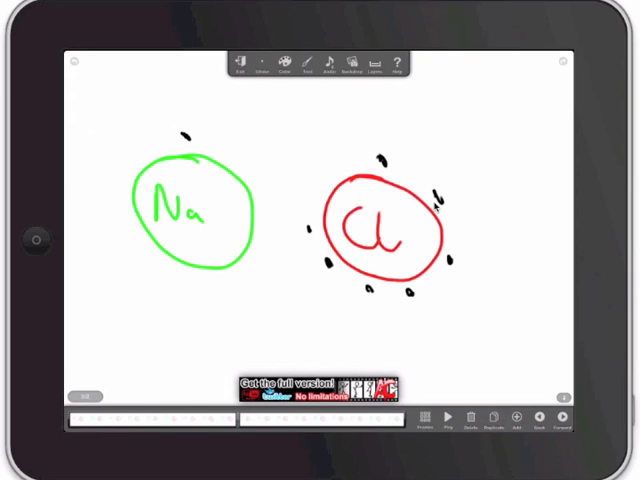
Draw a black ellipse labelled NaCl around both atoms and bring up the playback panel
left_click(312, 62)
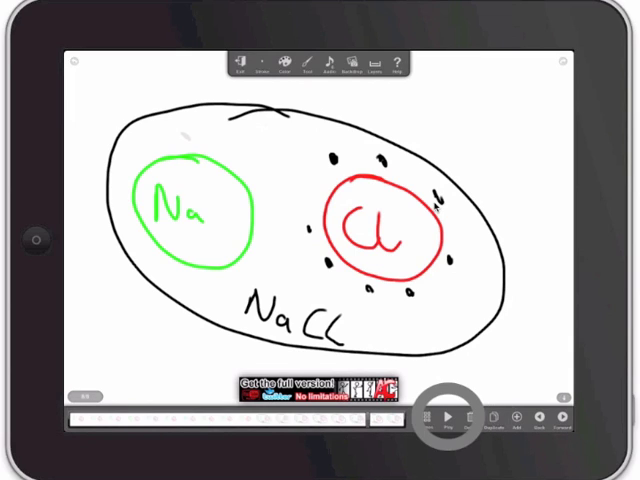
left_click(448, 416)
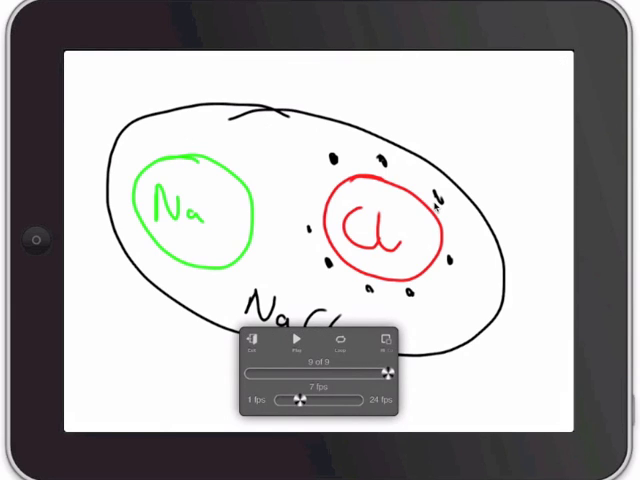